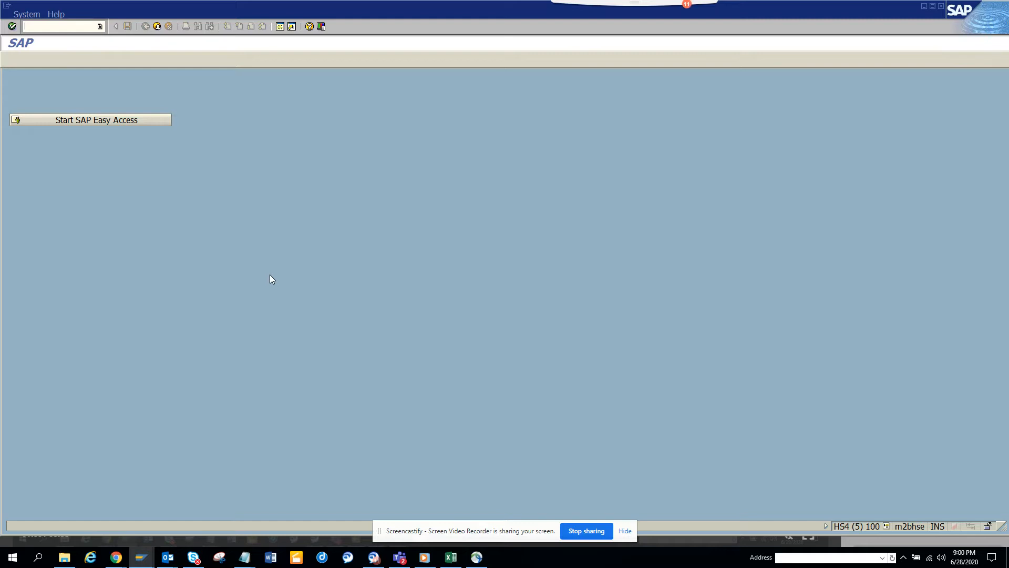
Step: Enter the park vendor invoice transaction and choose company code 1710 from the recent list
type("M")
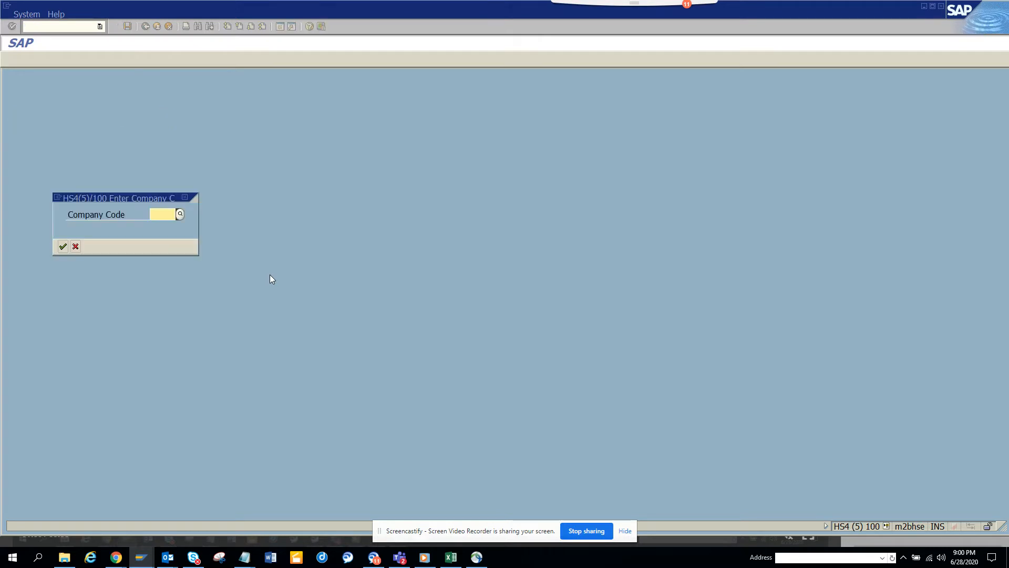
left_click(181, 213)
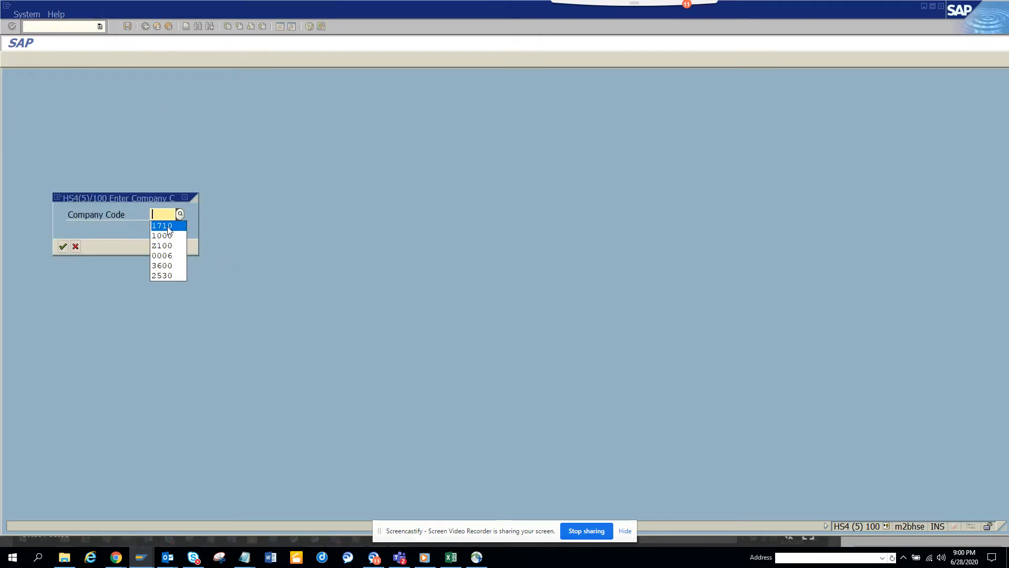
left_click(162, 224)
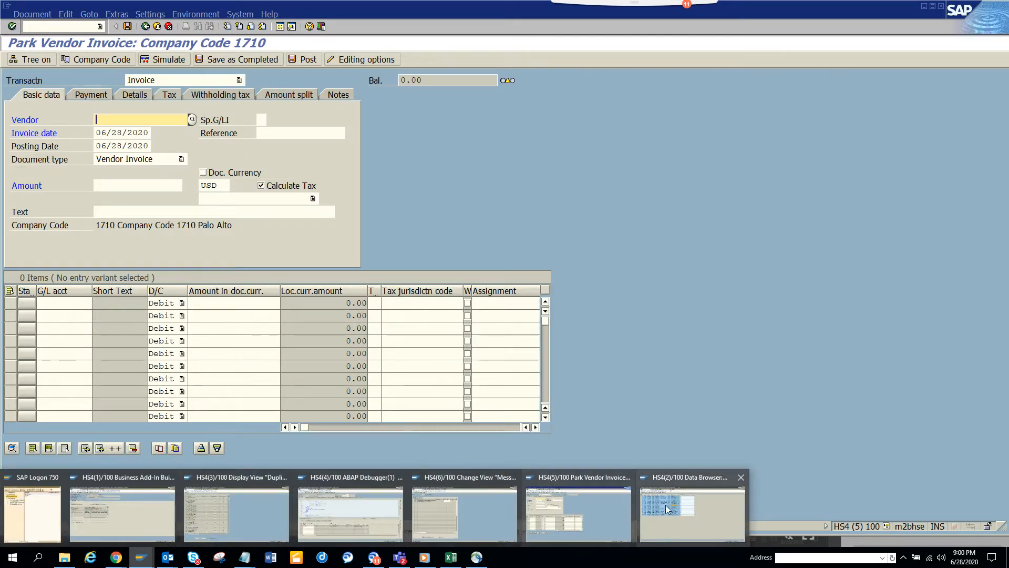
left_click(691, 512)
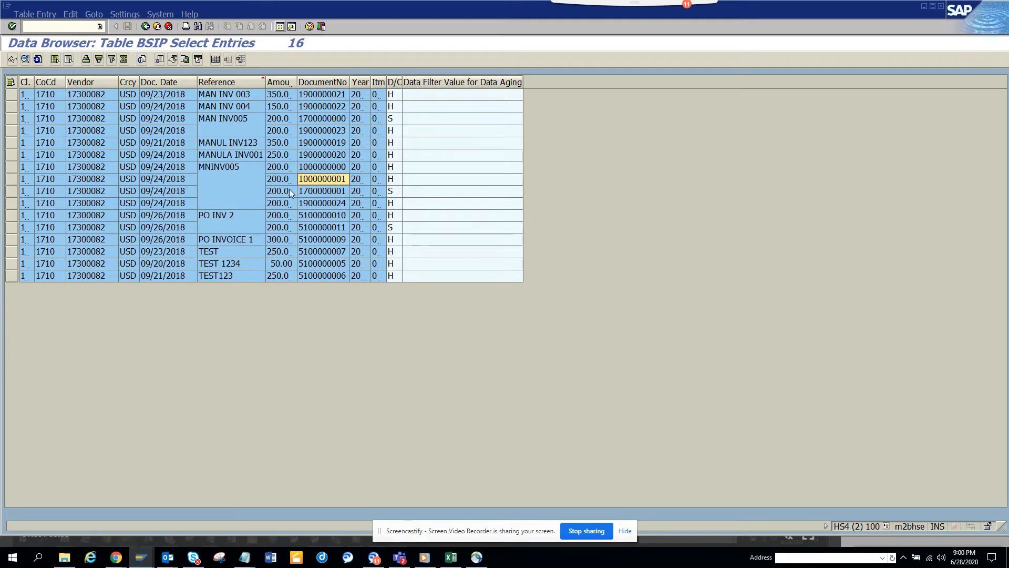
left_click(87, 178)
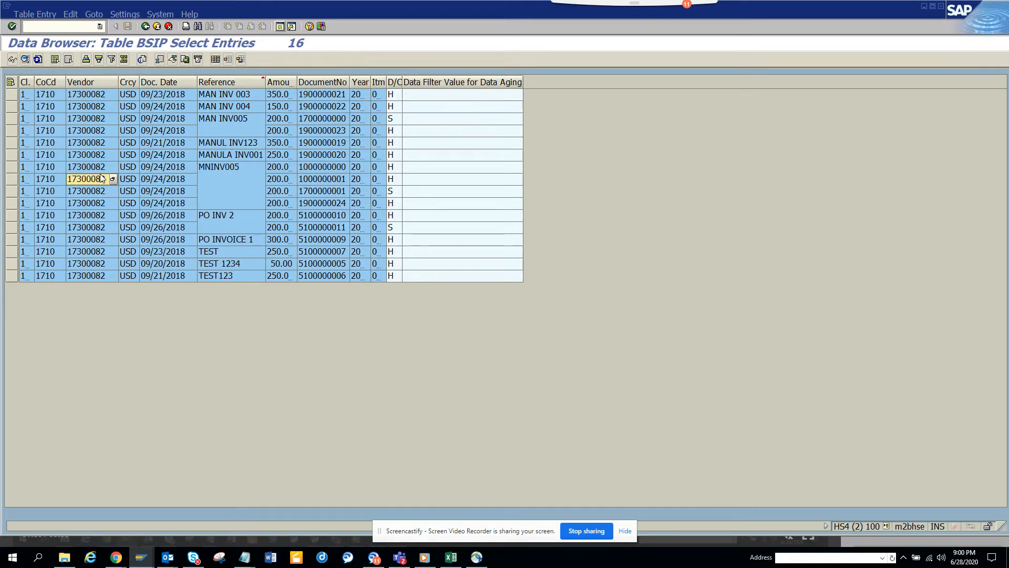
mouse_move(324, 186)
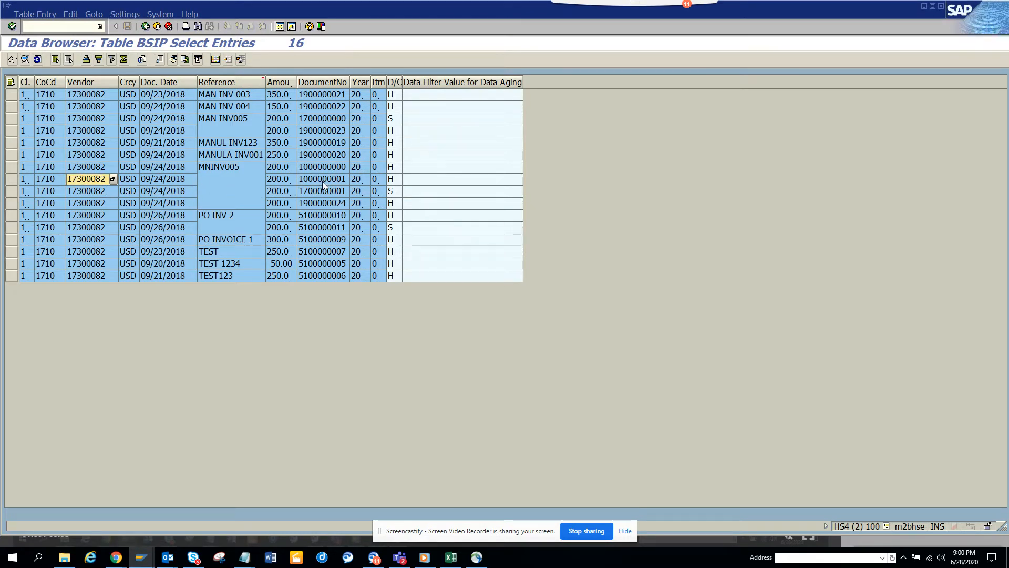
left_click(322, 179)
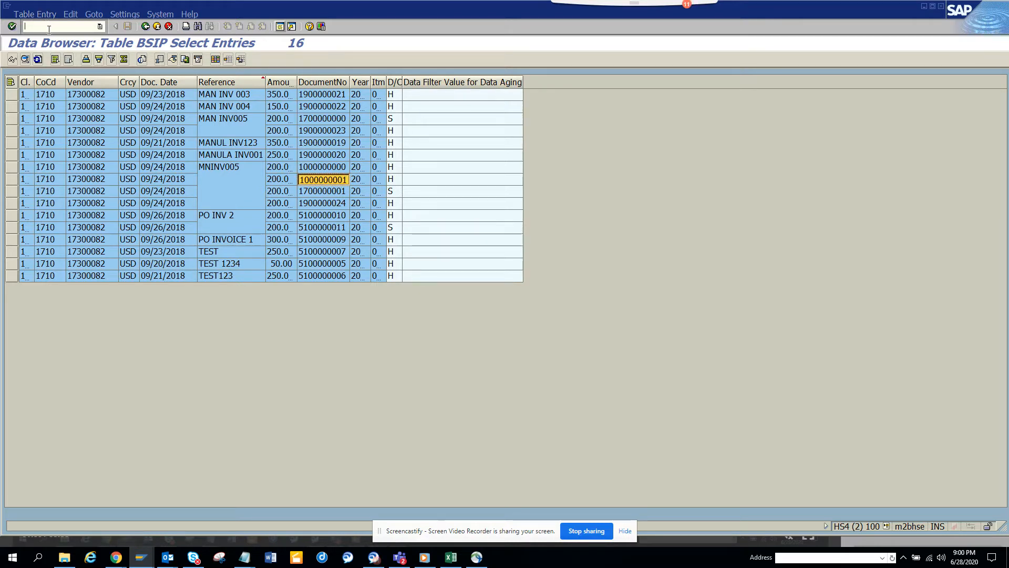
type("/nfb")
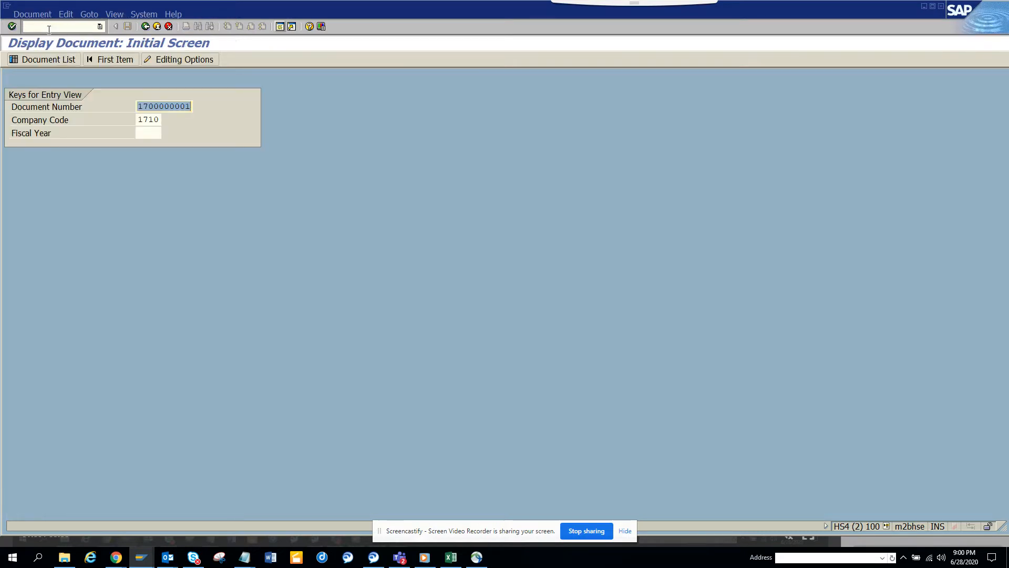
type("1000000001")
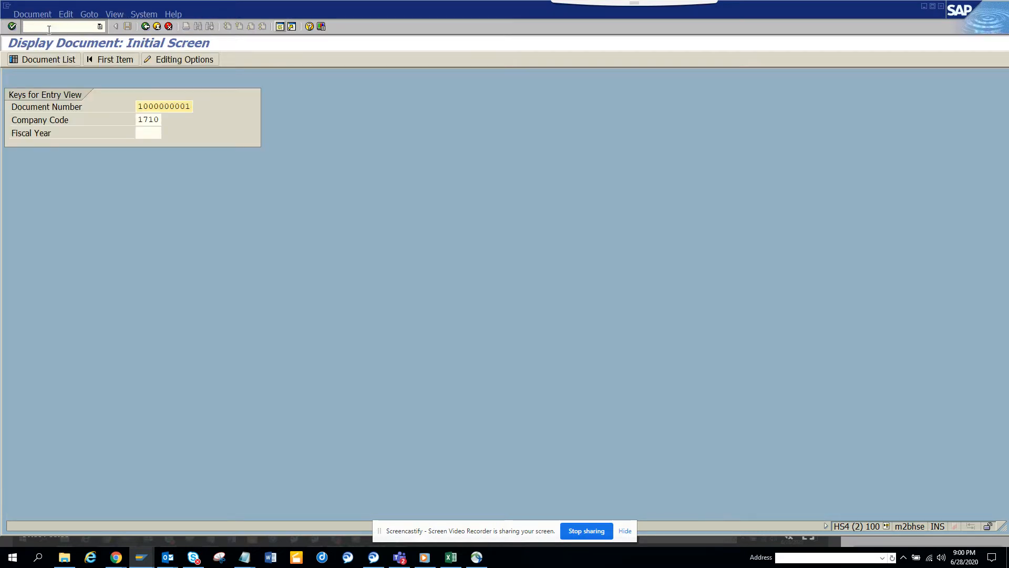
key("Enter")
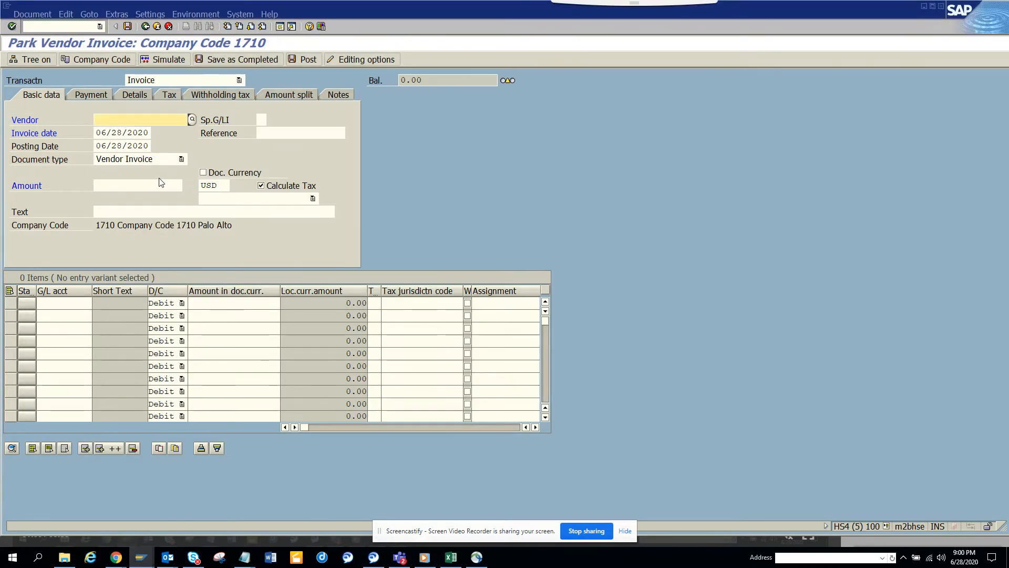
Step: Fill the invoice with vendor 17300082, reference MNINV005, date 09/24/2018 and amount, then park it
left_click(142, 119)
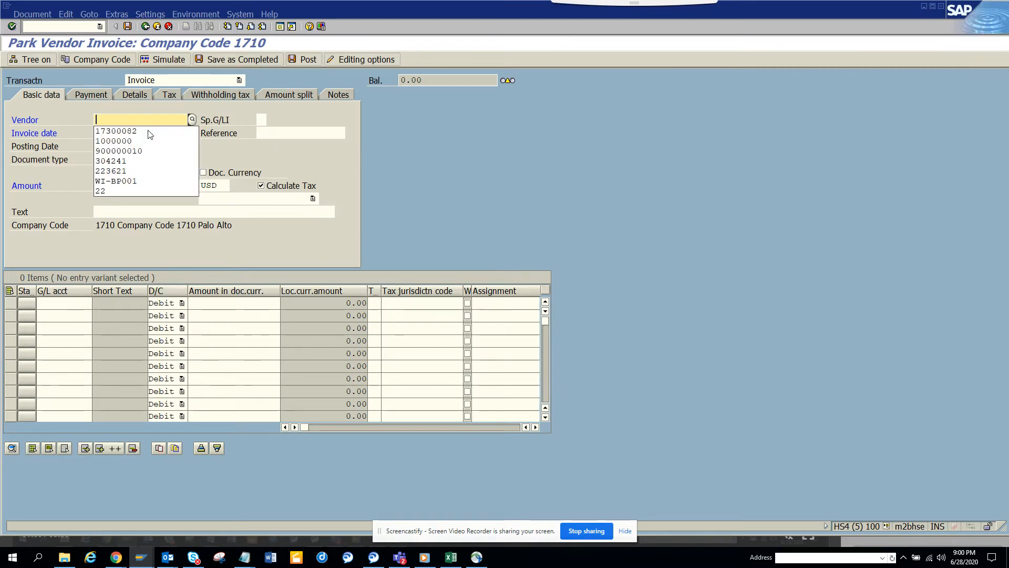
left_click(116, 132)
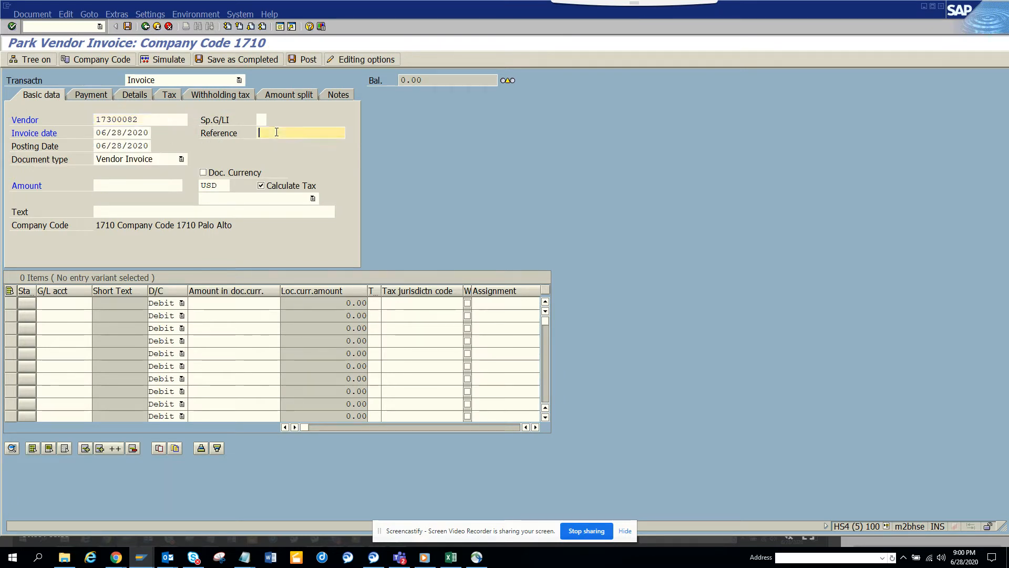
type("MNINV005")
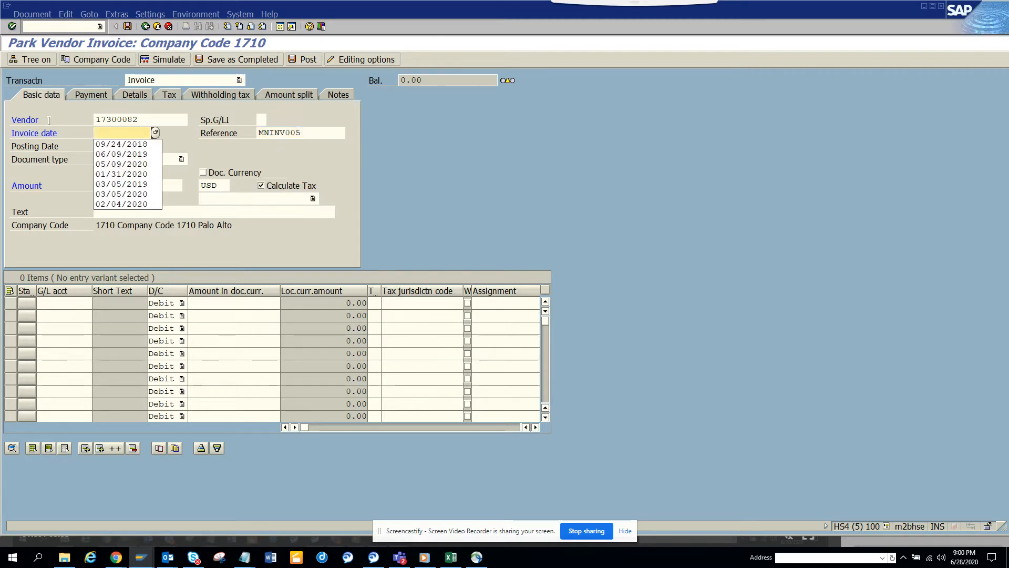
left_click(120, 144)
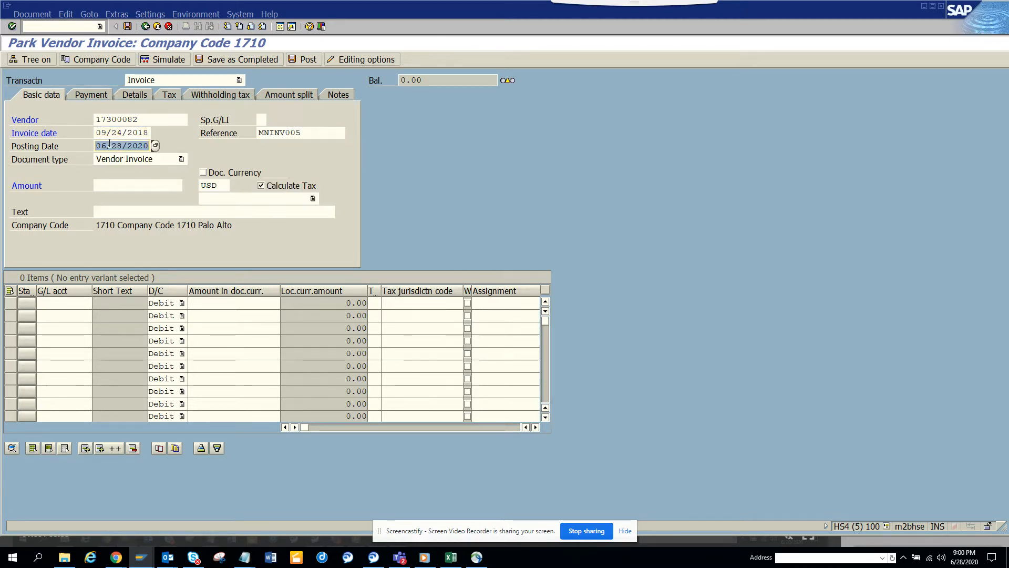
type("09/24/2018")
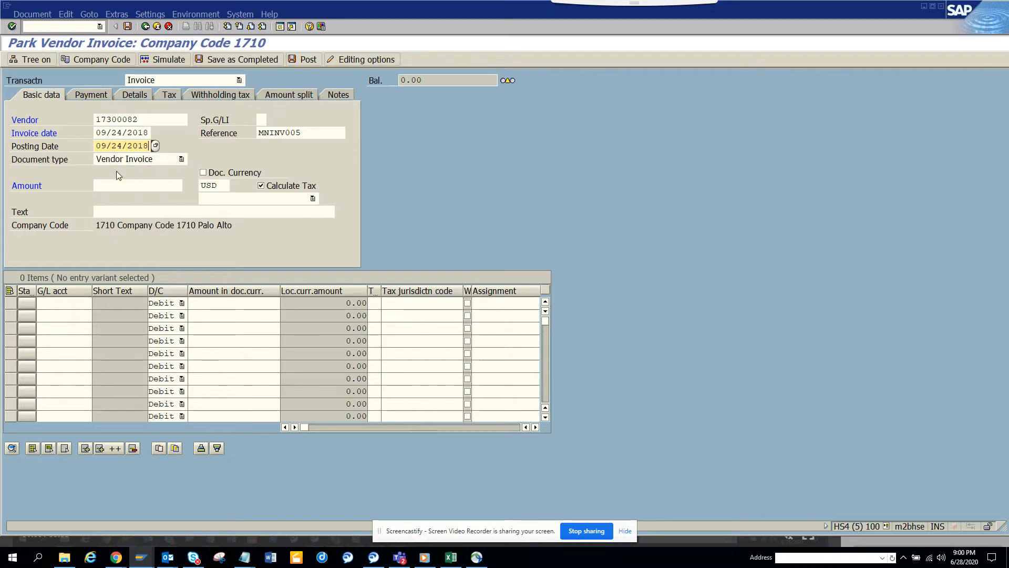
type("20")
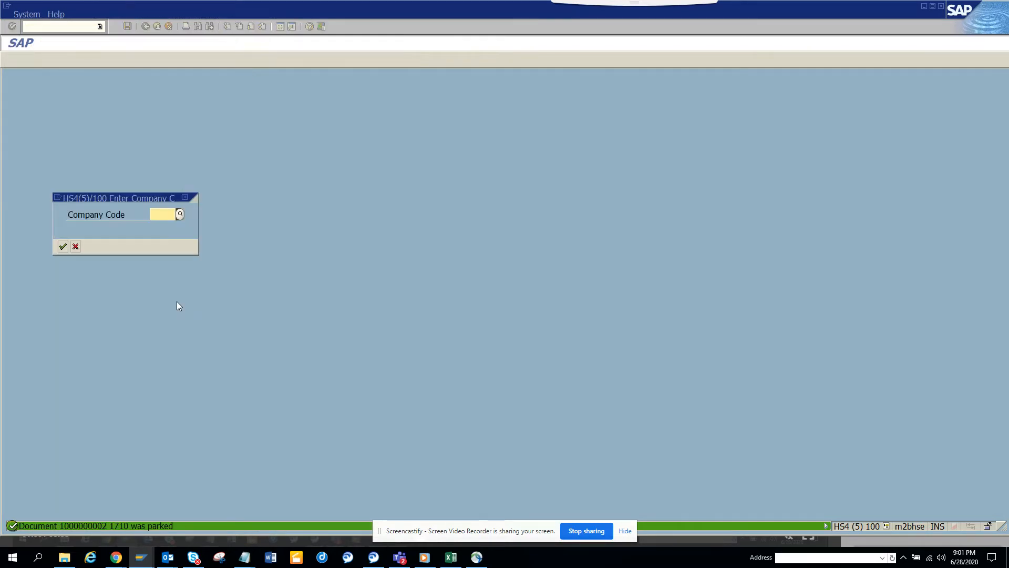
mouse_move(142, 380)
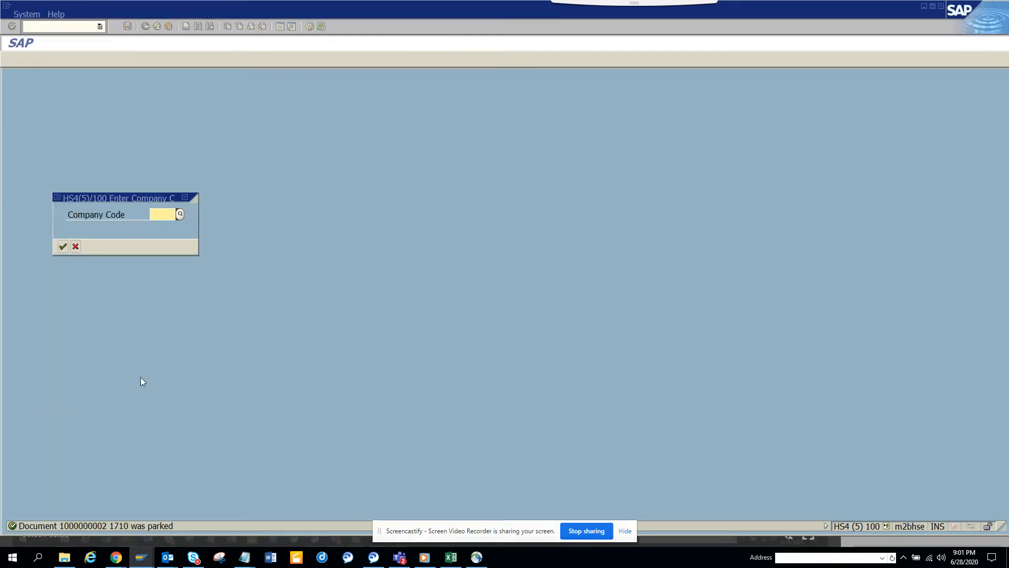
Step: Review the Duplicate Invoice Check table, then go to the customizing project screen via /nSPRO
left_click(159, 213)
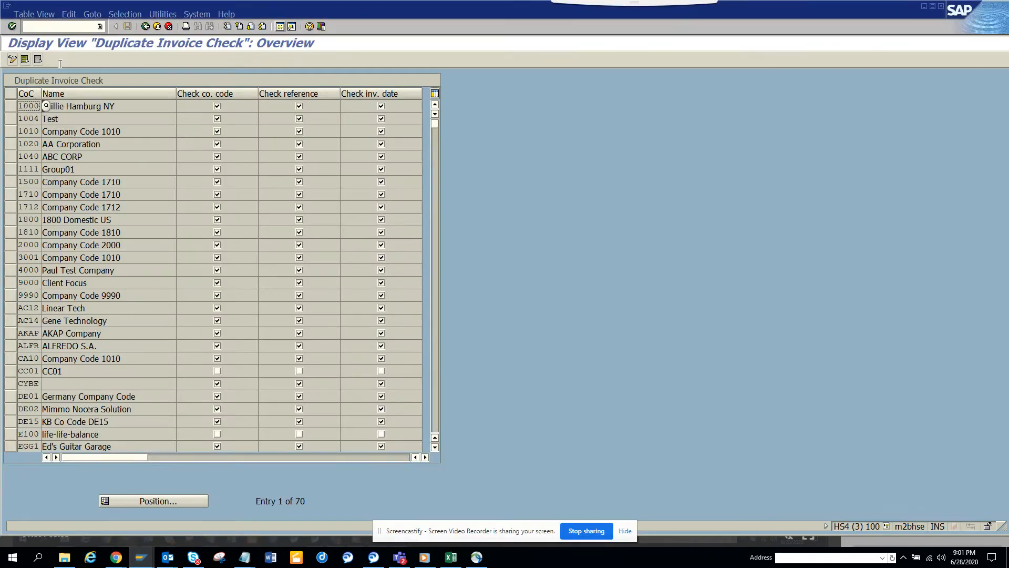
type("/n")
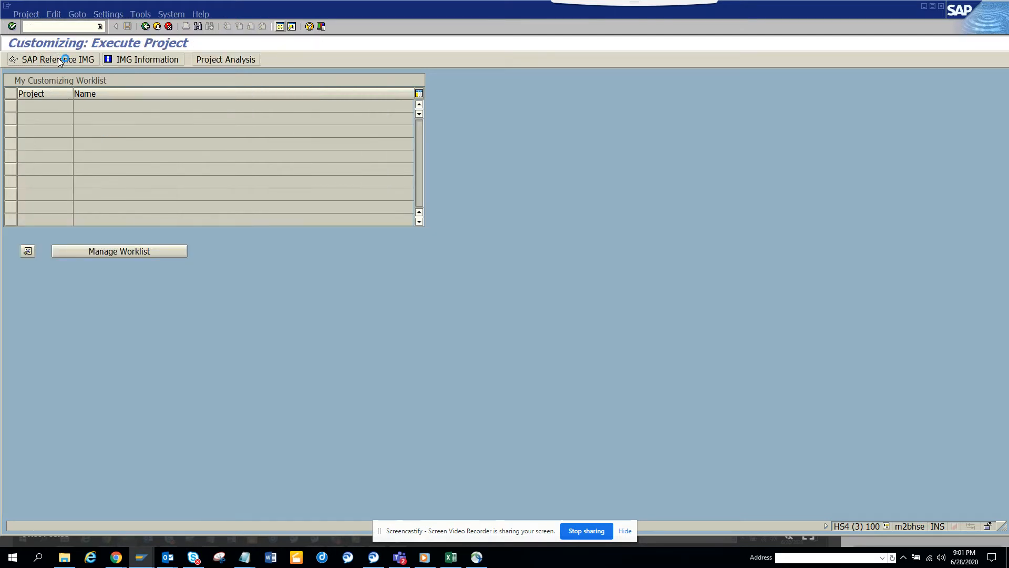
Step: In the SAP Reference IMG, run Change Message Control under Cross-Application Components > Bank Directory
left_click(52, 59)
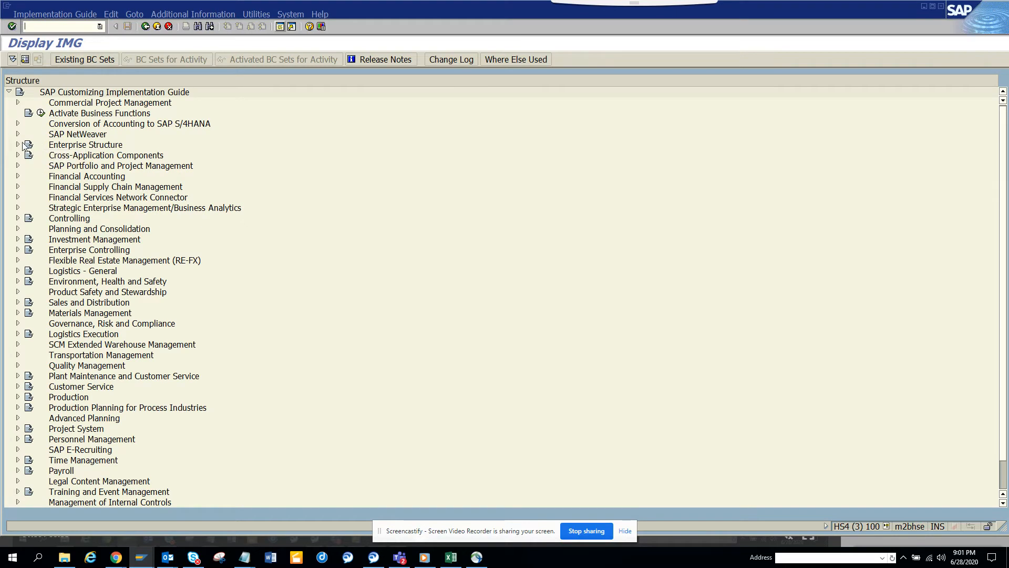
left_click(18, 155)
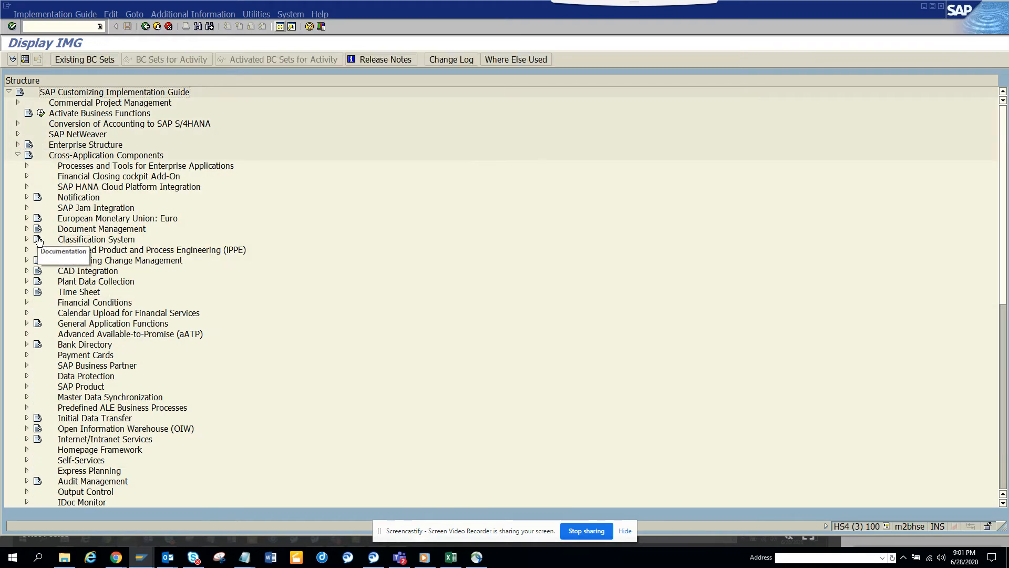
mouse_move(28, 351)
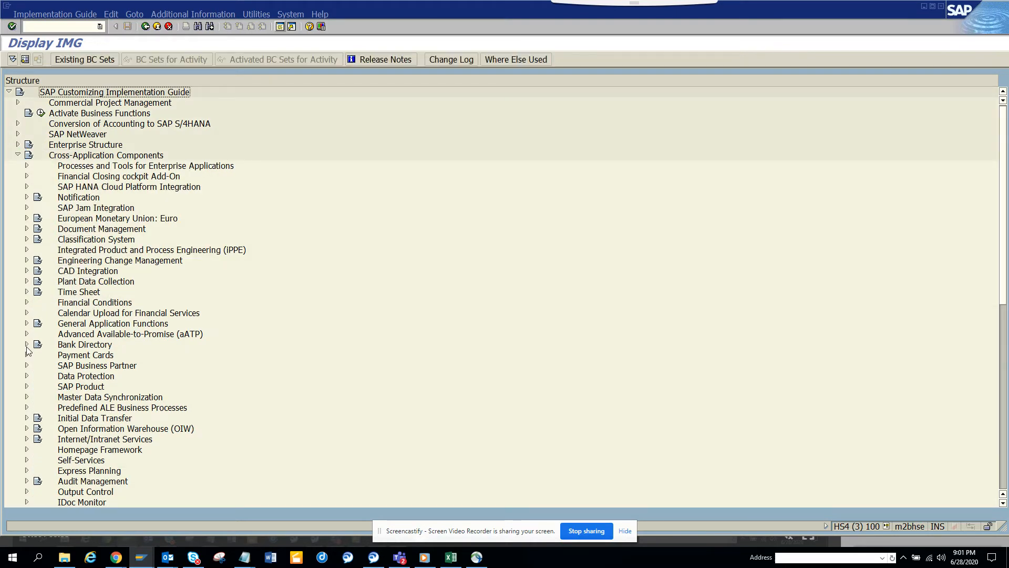
left_click(26, 345)
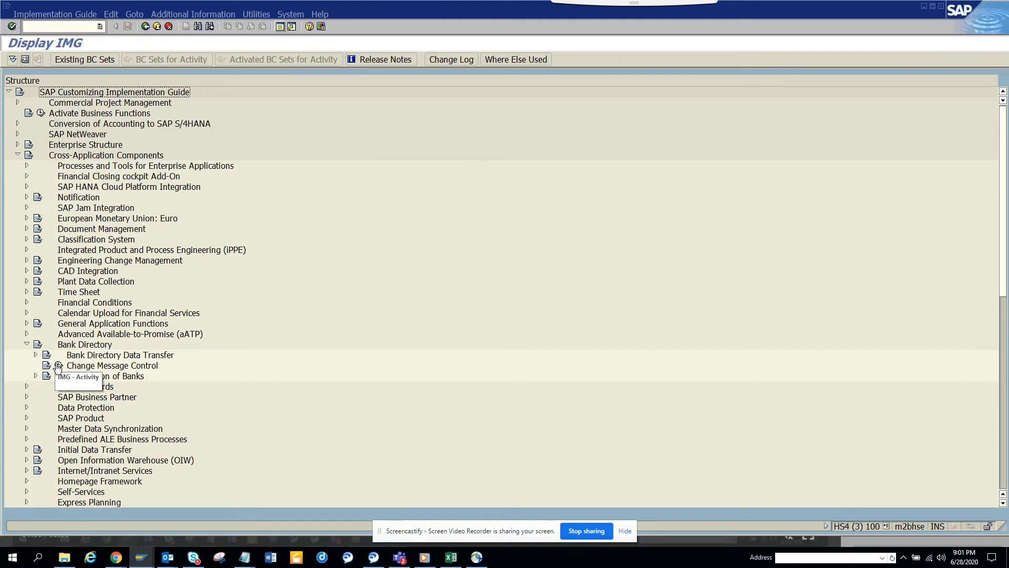
double_click(113, 366)
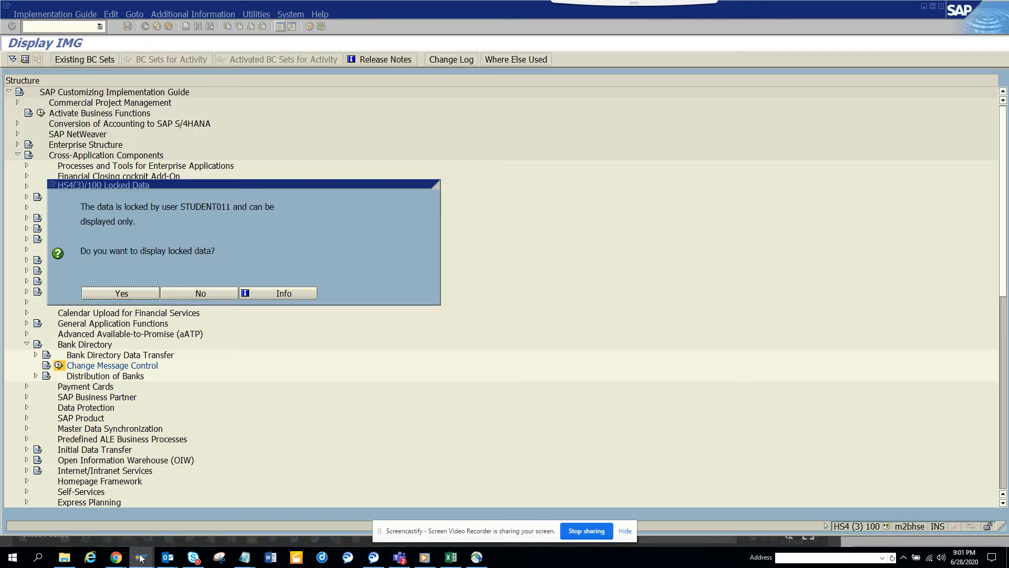
left_click(119, 293)
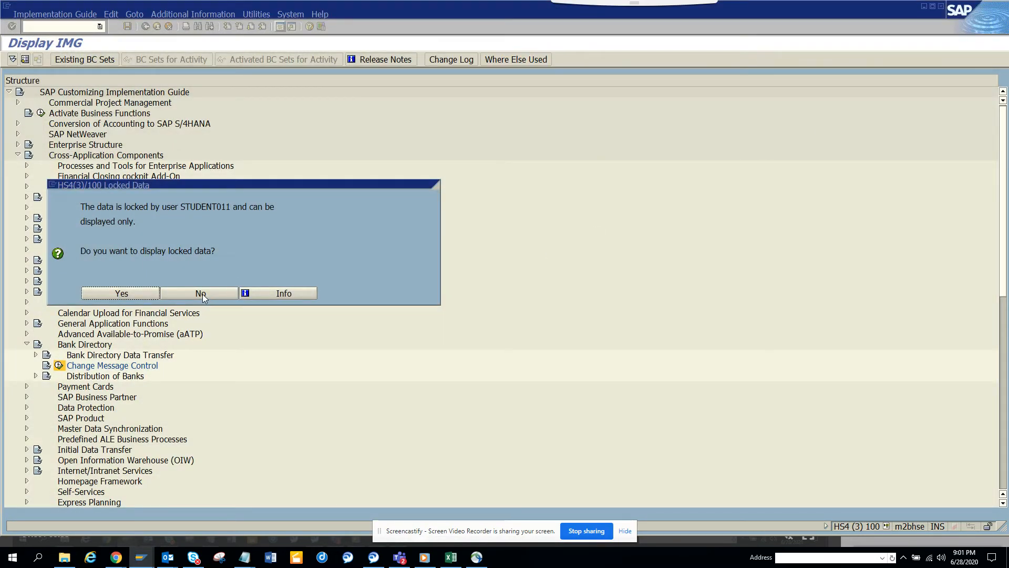
Step: Run Change Message Control again and enter area F5 to list messages 117 and 671
left_click(120, 293)
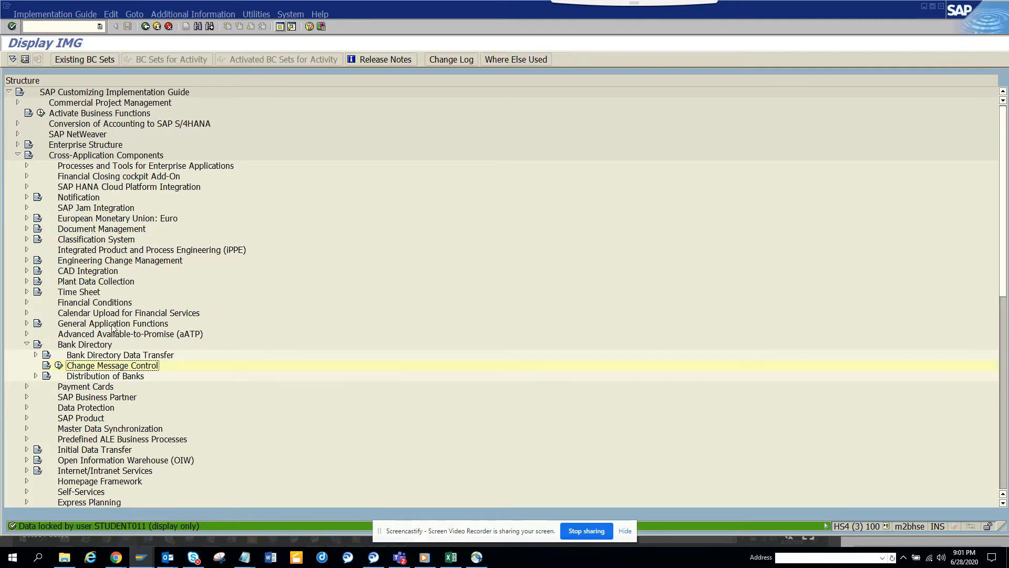
double_click(110, 364)
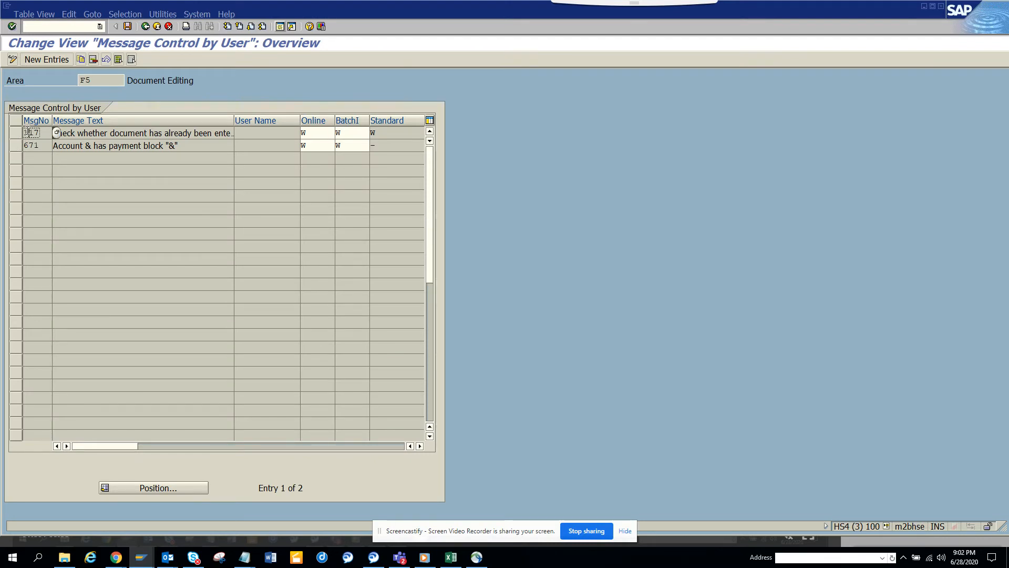
Step: Delete the message 117 row from the F5 message control list
left_click(35, 133)
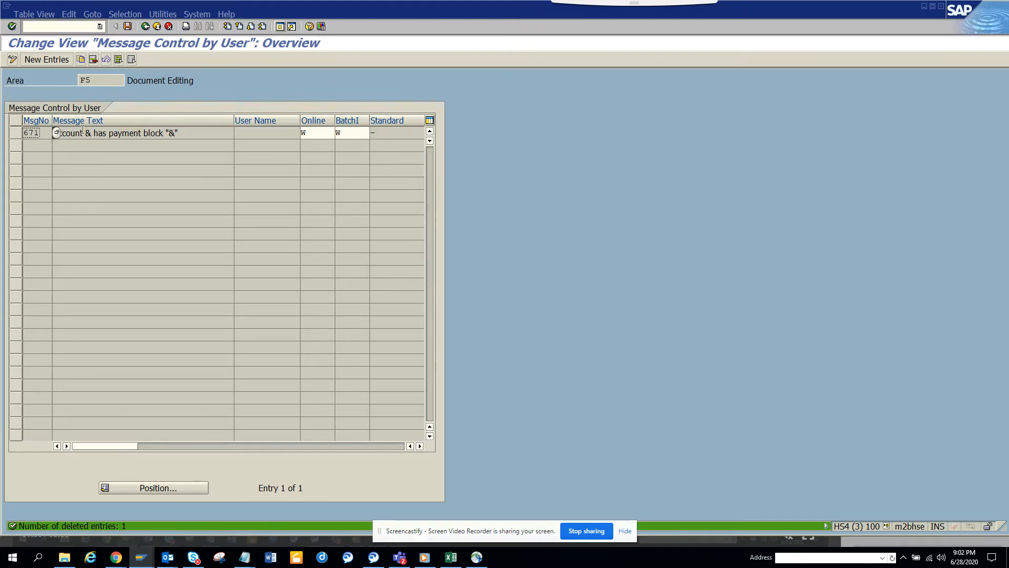
mouse_move(46, 59)
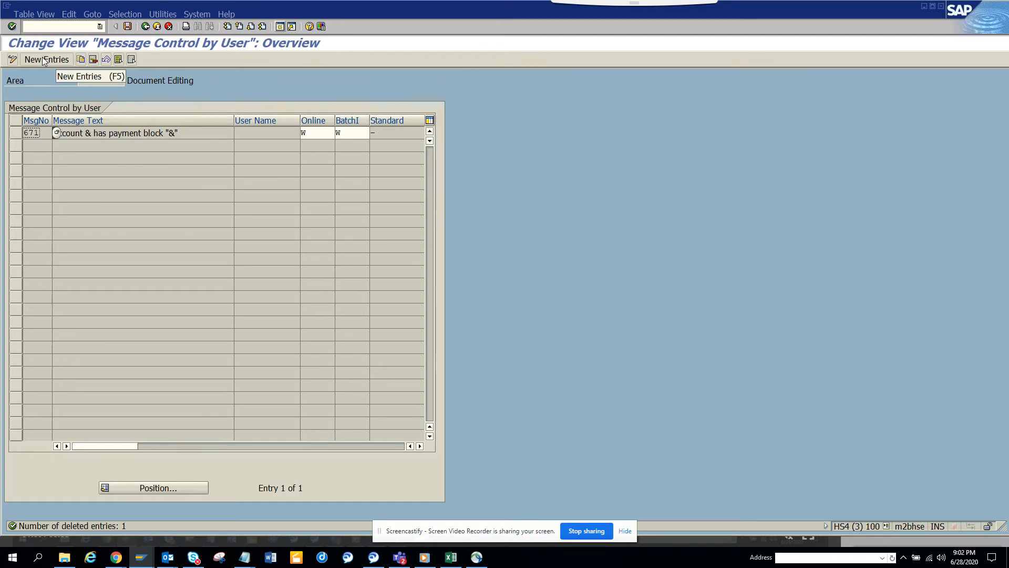
Step: Add new entry 117 with E online and E batch; it is refused as marked for deletion, so clear the row
left_click(45, 59)
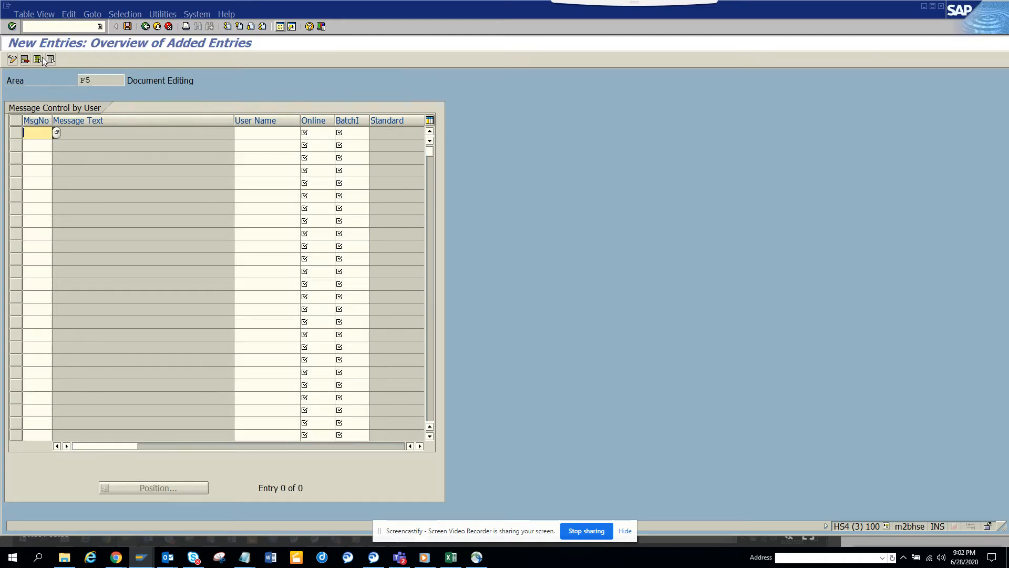
type("117")
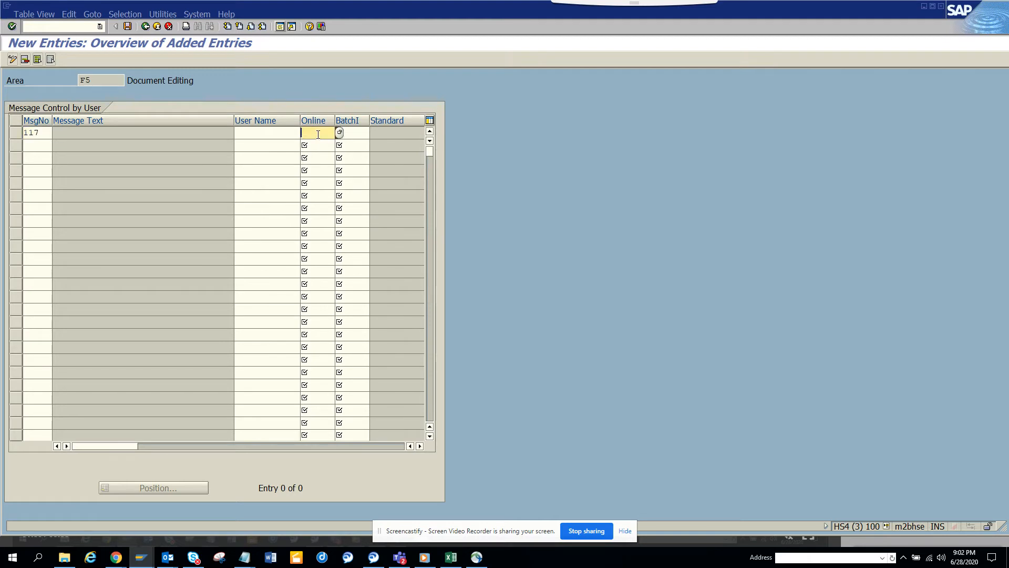
type("E")
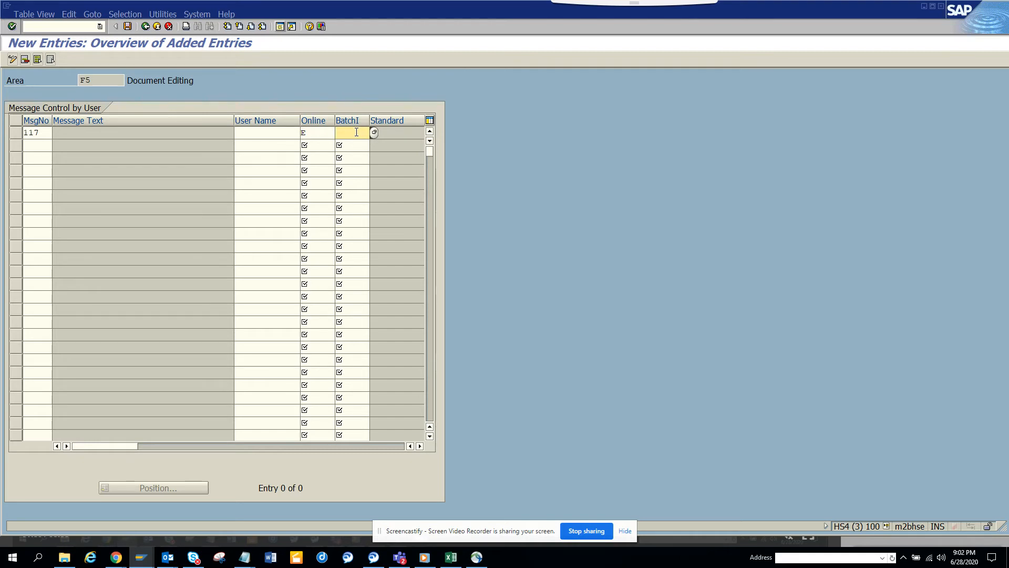
type("E")
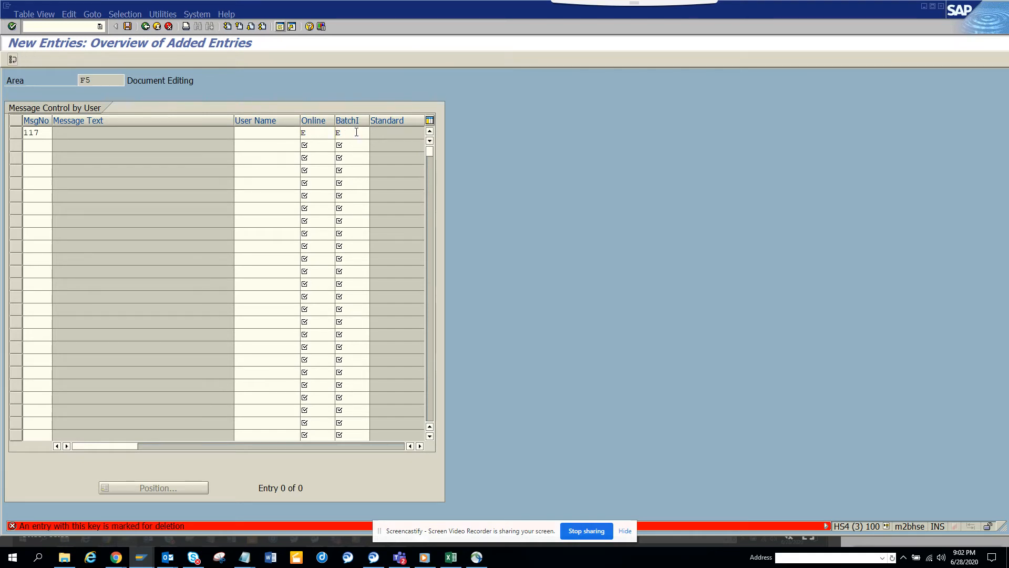
left_click(31, 132)
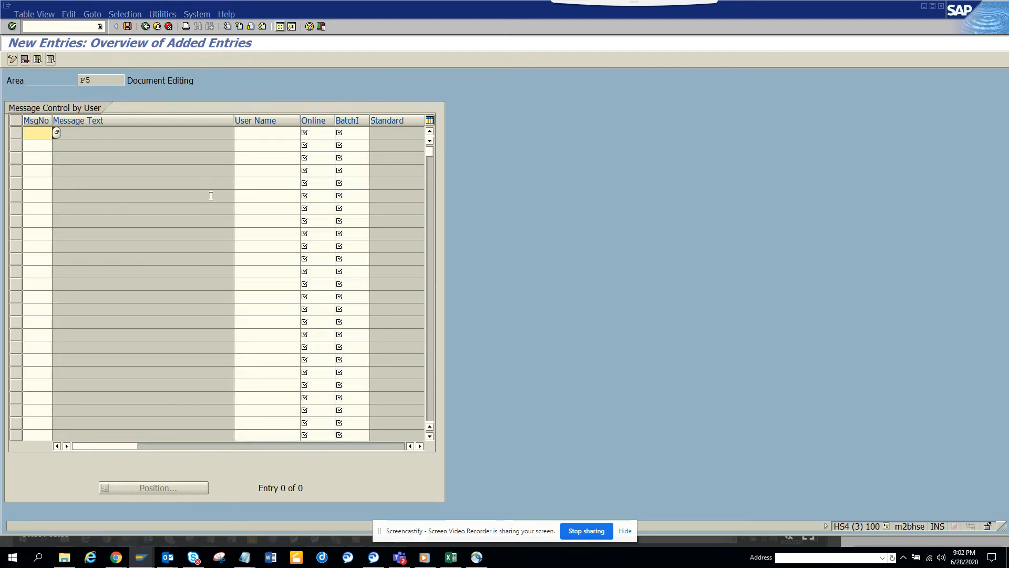
Step: Save the deletion of message 117 under the customizing request and reopen Change Message Control
left_click(145, 26)
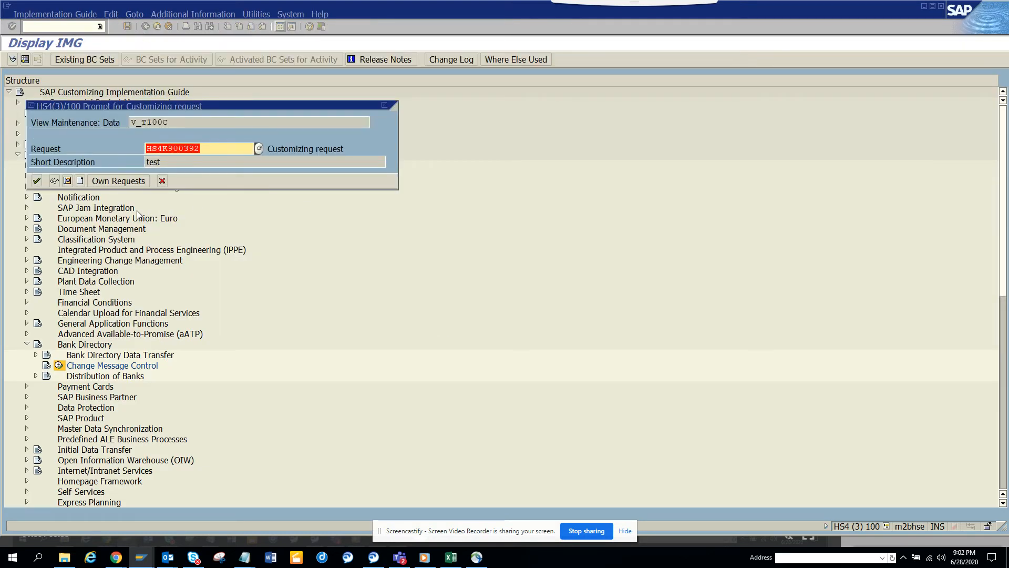
left_click(35, 179)
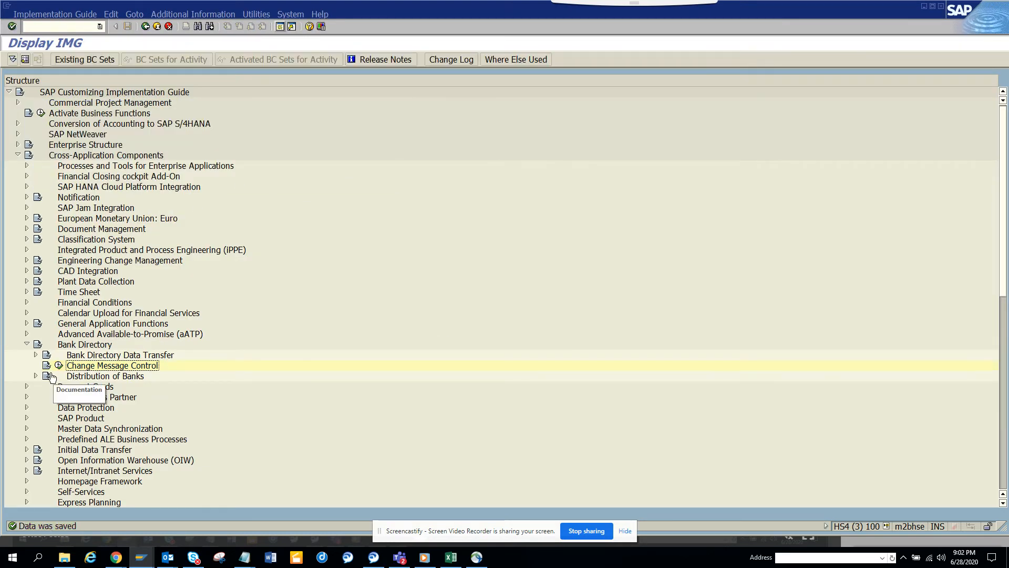
double_click(112, 365)
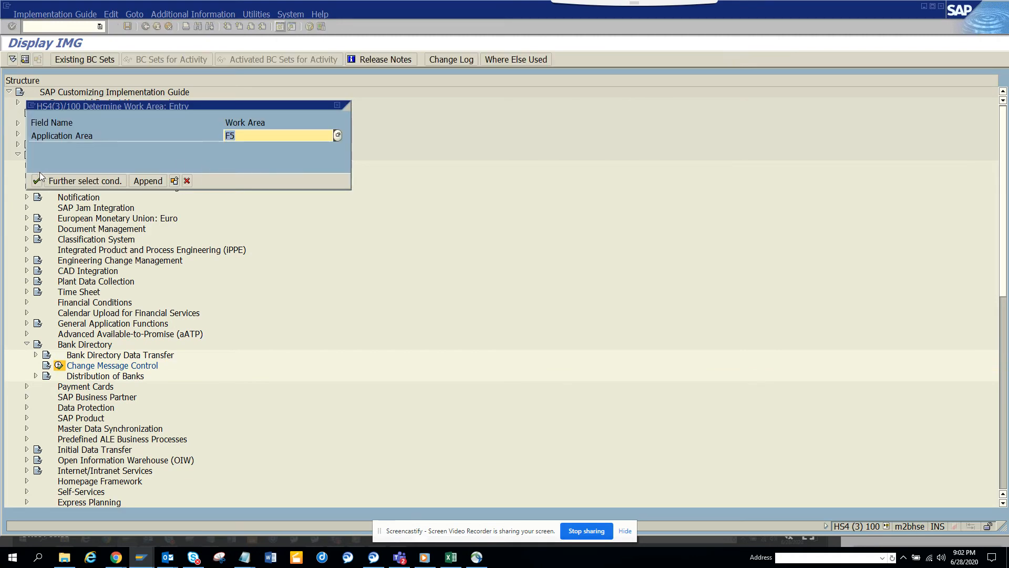
Step: In area F5, add message 117 as error E and save it under the customizing request
left_click(40, 180)
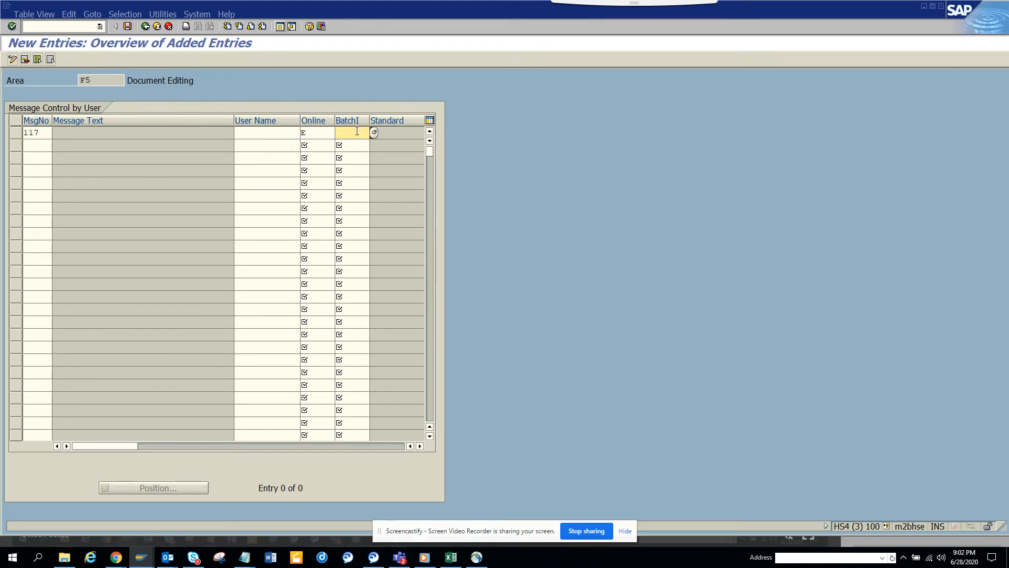
type("E")
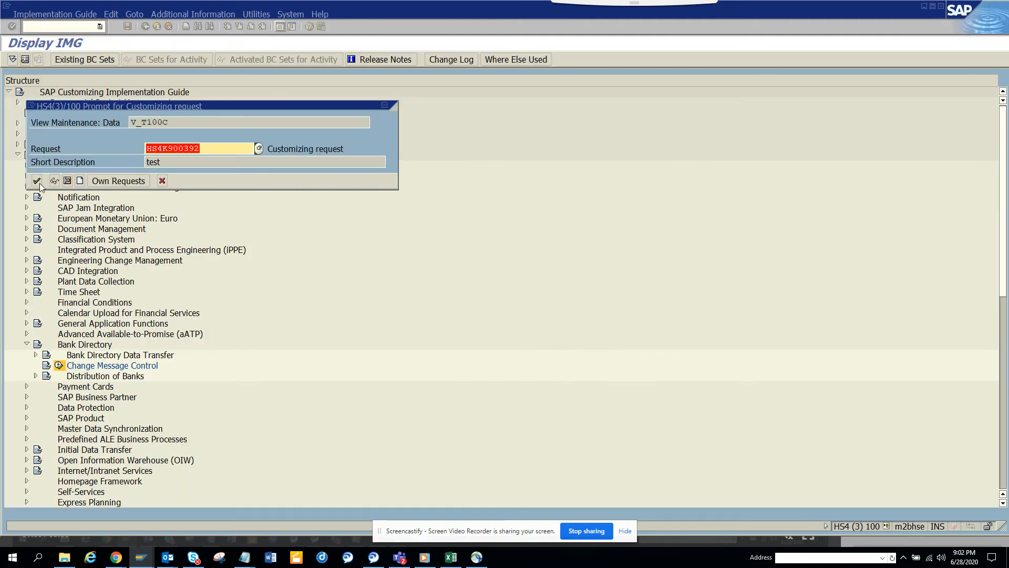
left_click(36, 180)
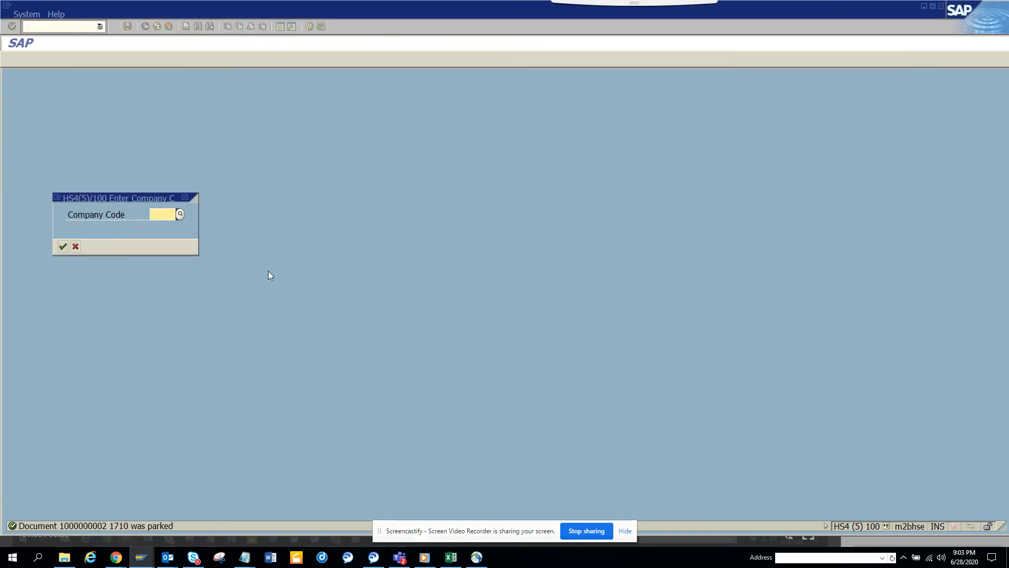
Step: Dismiss the company code prompt and go to transaction FV60 for company code 1710
left_click(180, 213)
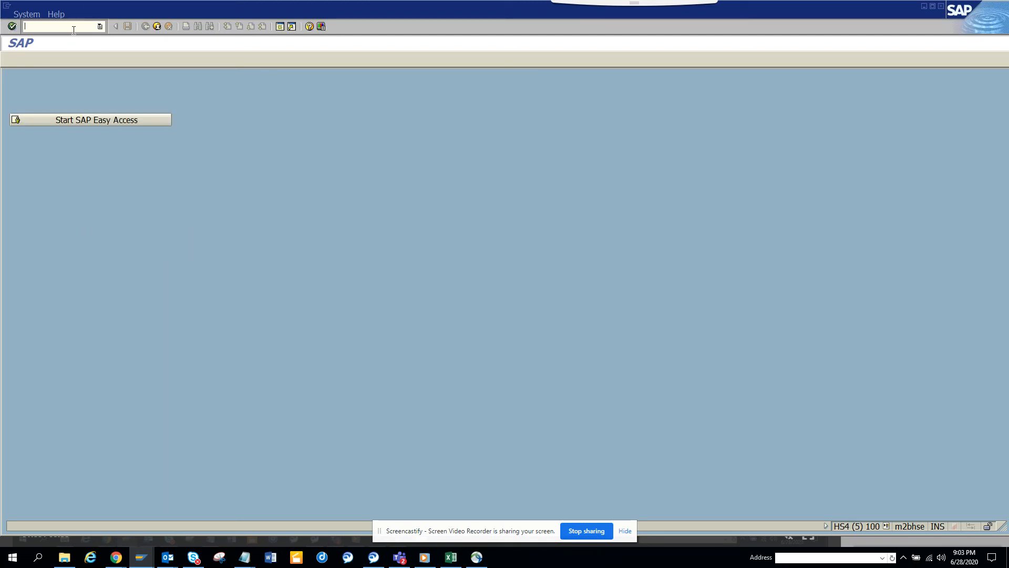
type("fv60")
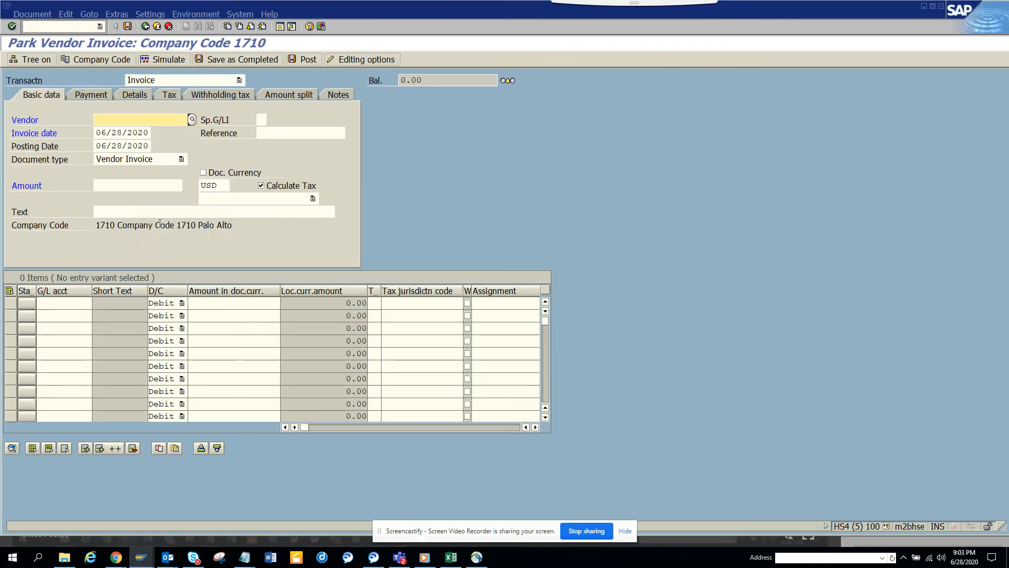
Step: Enter vendor 17300082, date 09/24/2018, reference MNINV005 and amount 200, triggering the duplicate-document error
type("17300082")
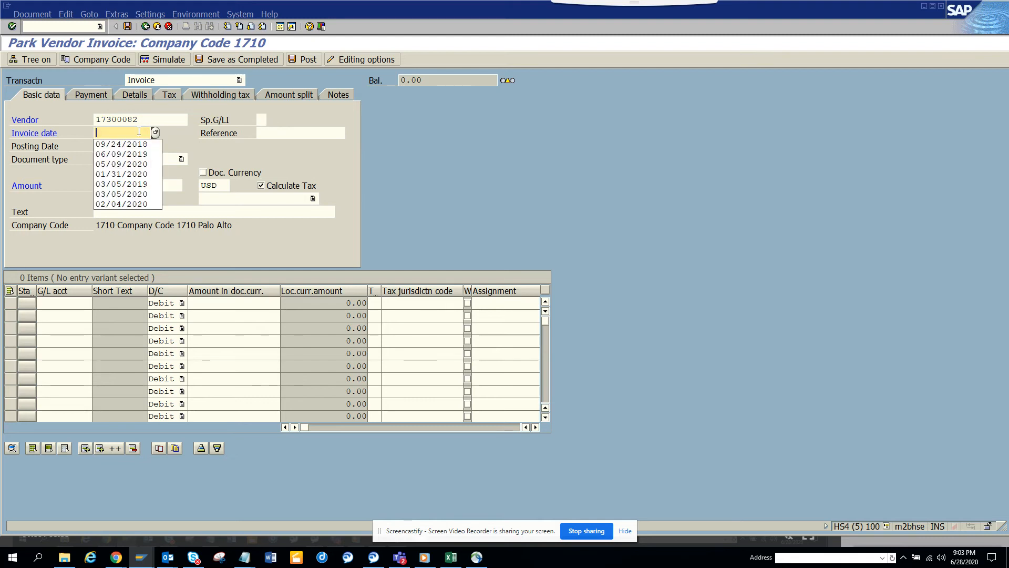
left_click(119, 144)
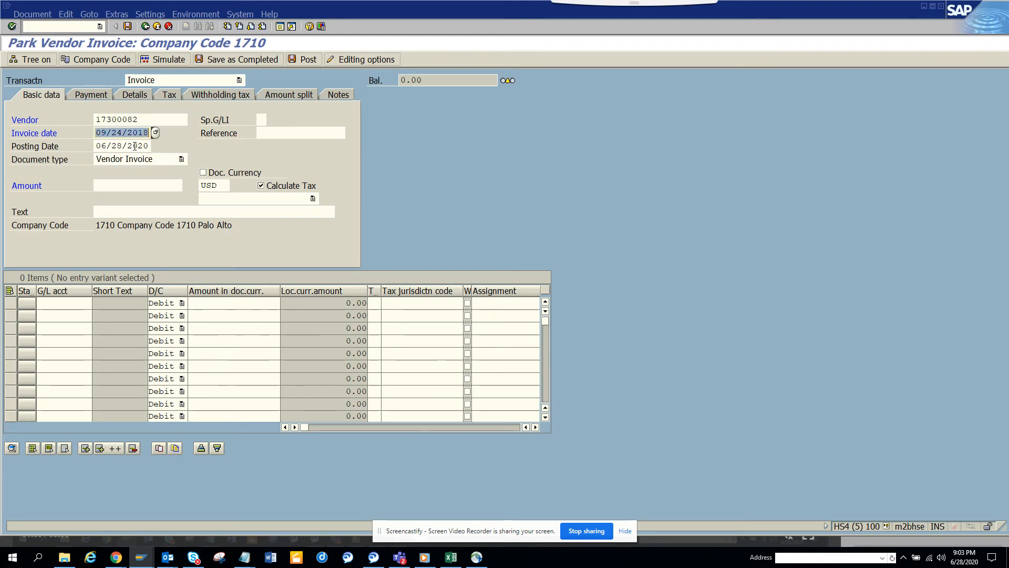
left_click(300, 132)
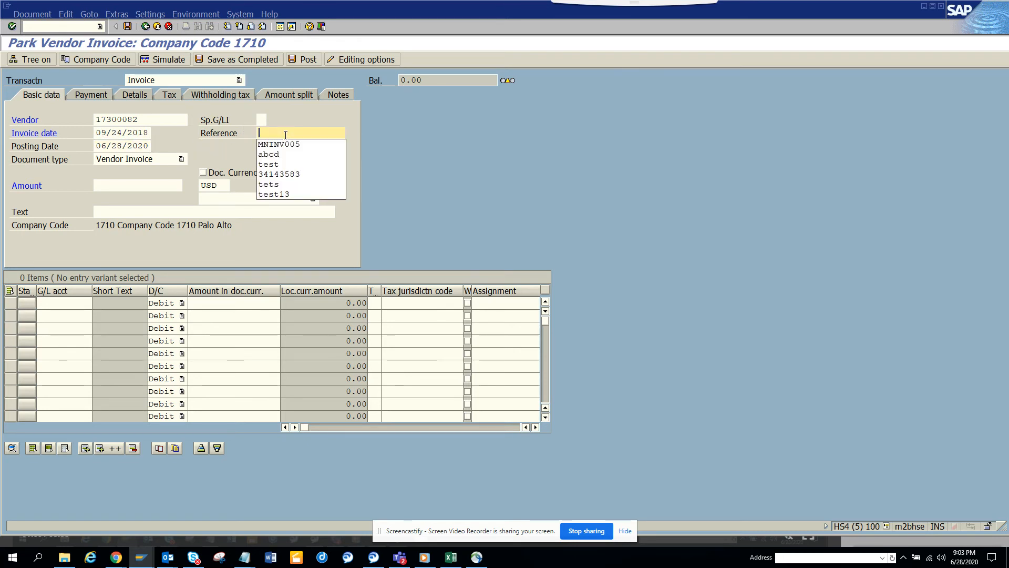
left_click(278, 144)
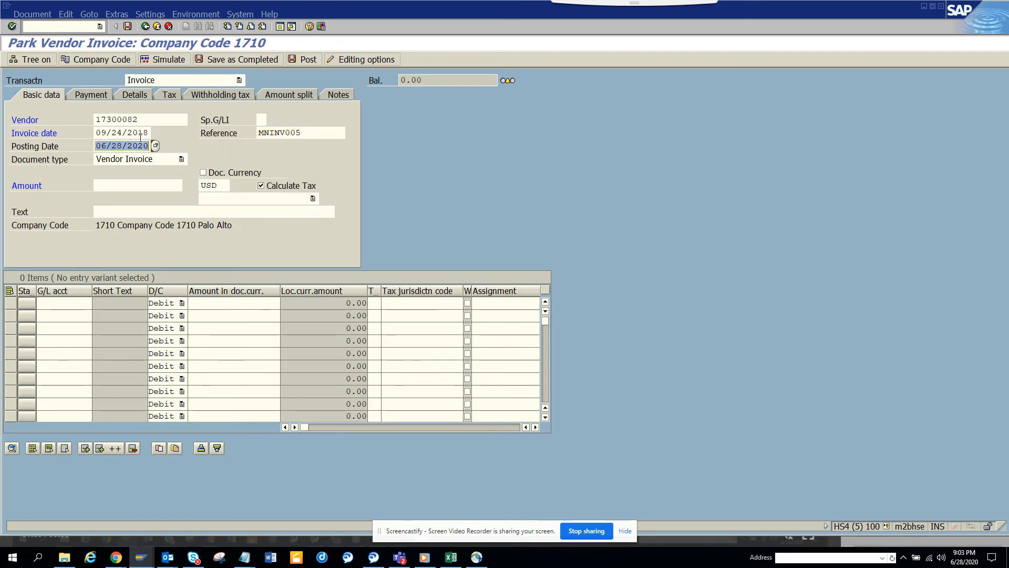
left_click(137, 185)
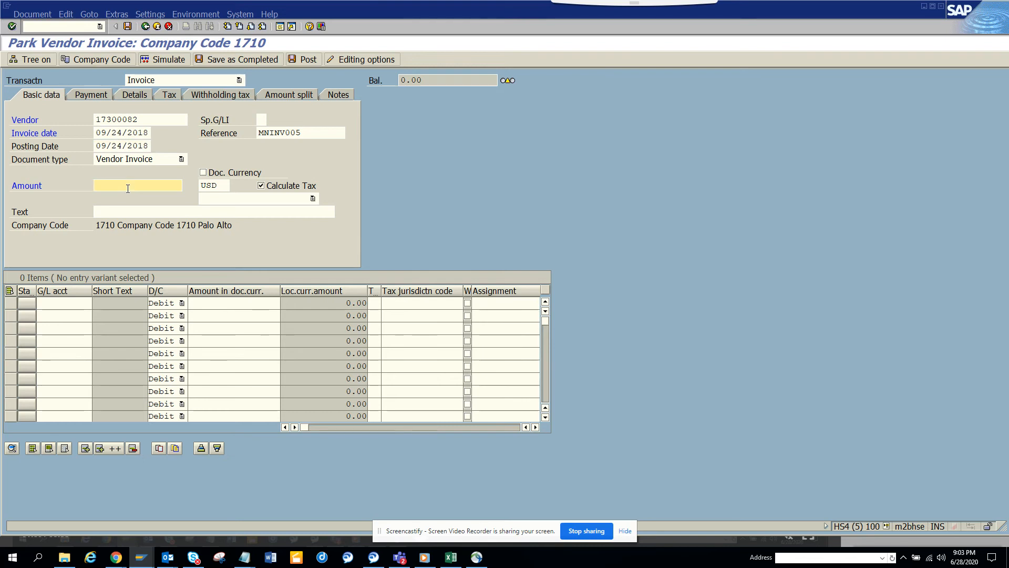
type("200.00")
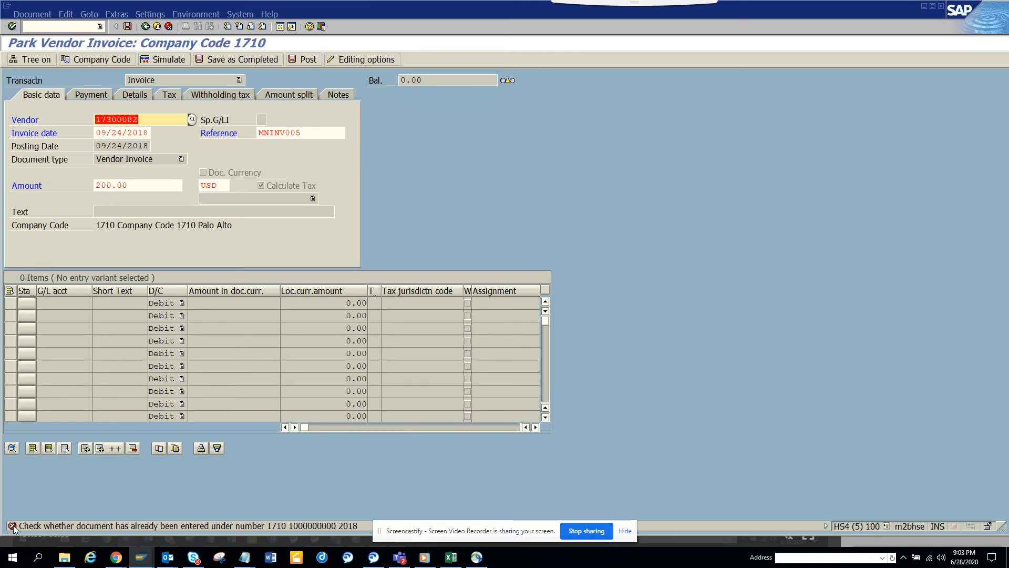
left_click(11, 525)
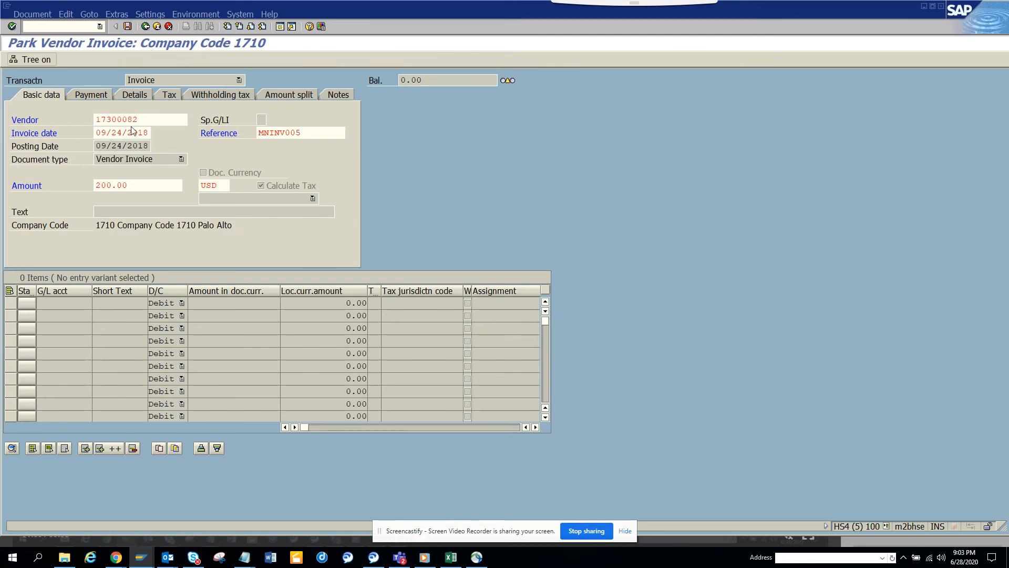
key("Enter")
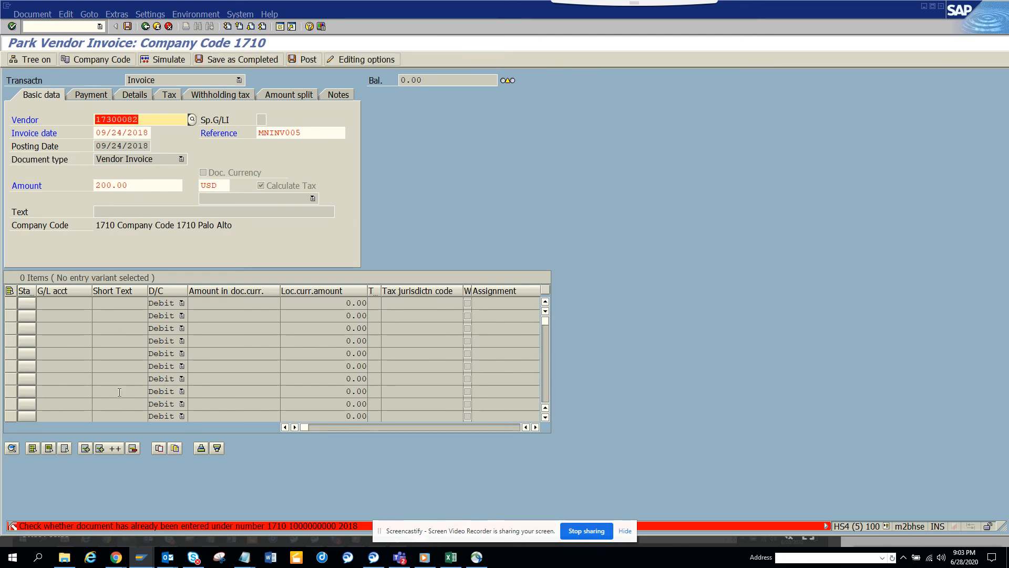